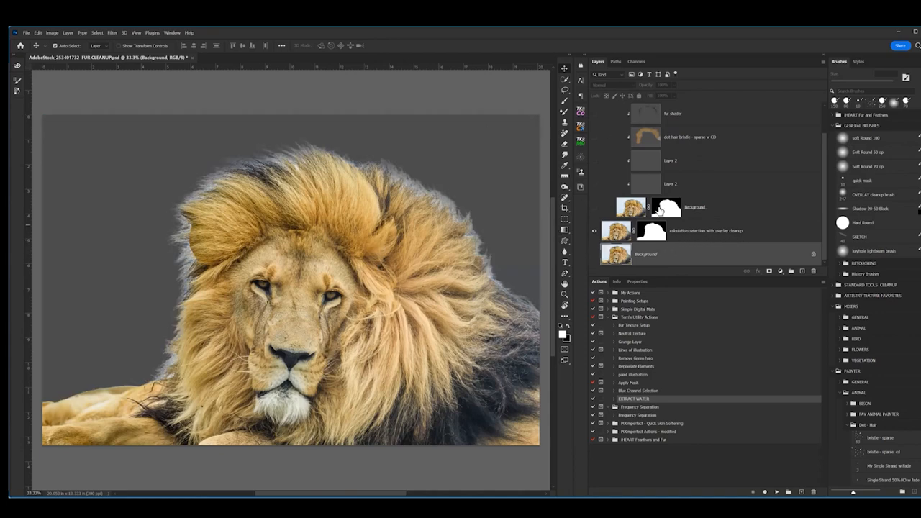
mouse_move(697, 69)
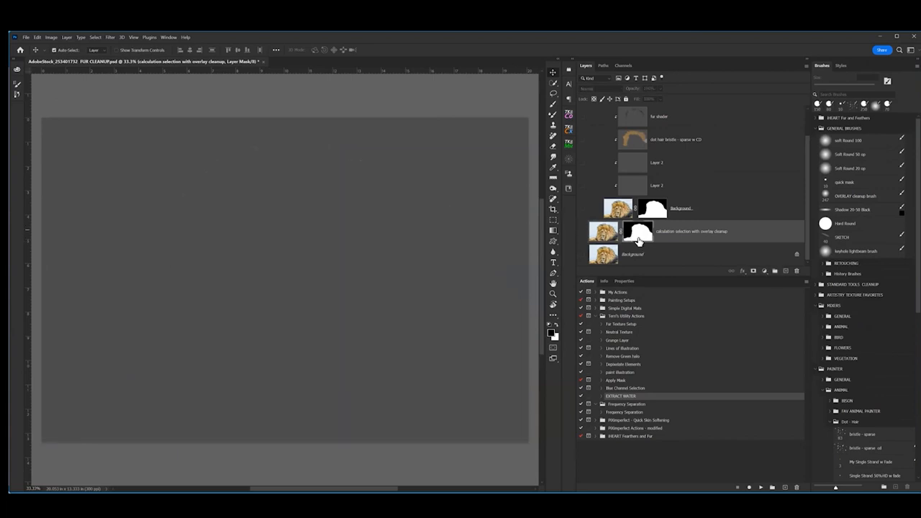
Step: Show the cleanup layer's mask alone and move along its fur edge with the cleanup brush
click(585, 231)
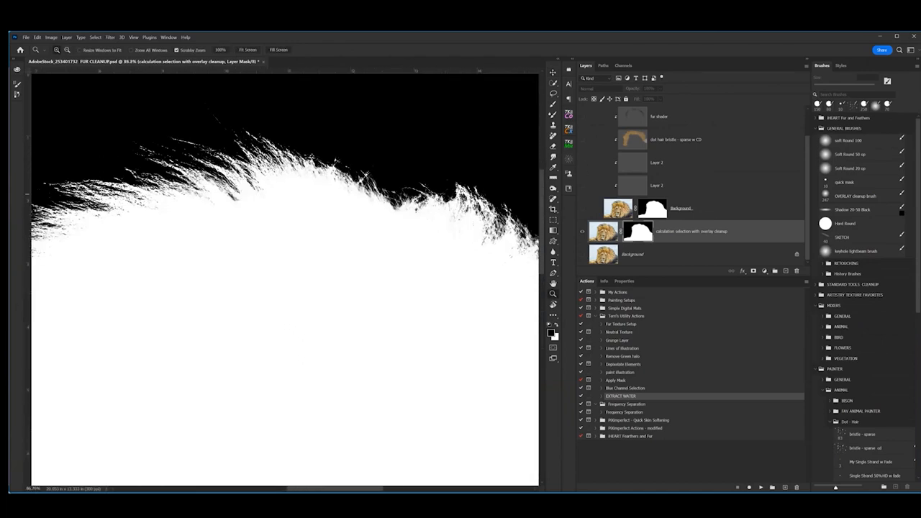
click(855, 196)
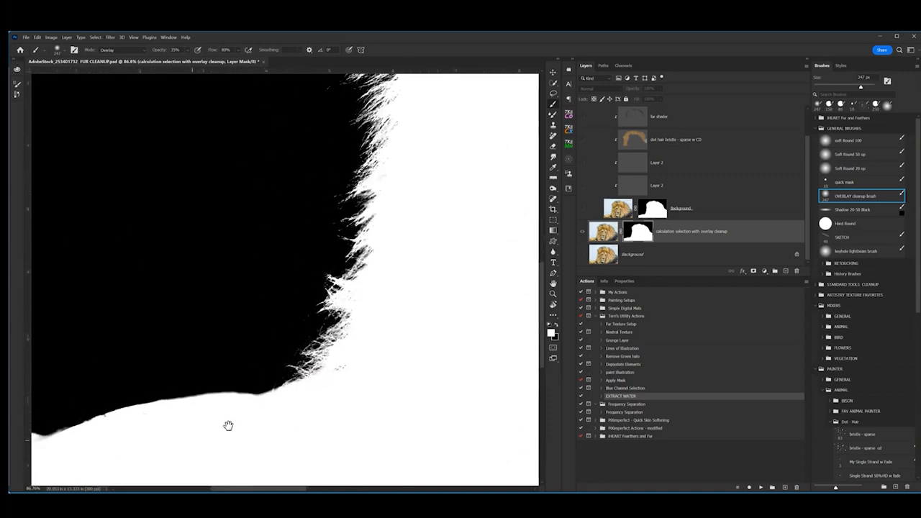
drag(228, 425, 403, 411)
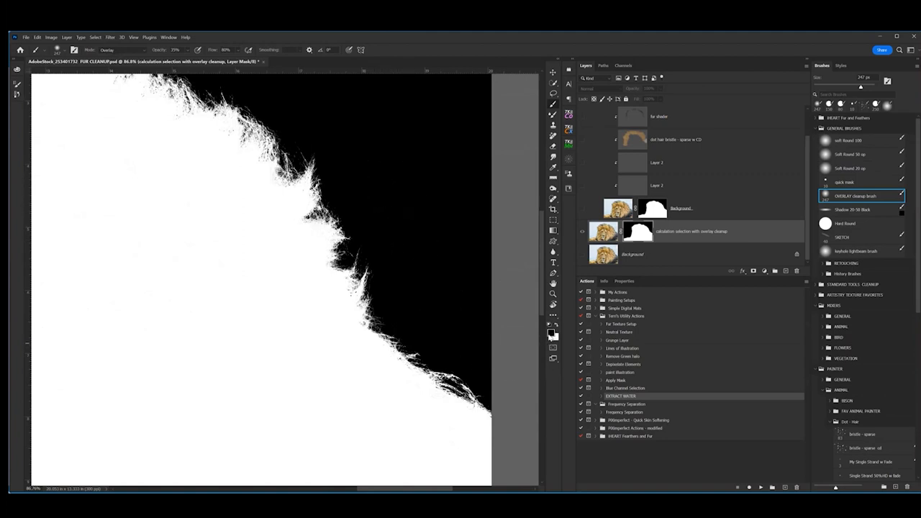
mouse_move(417, 190)
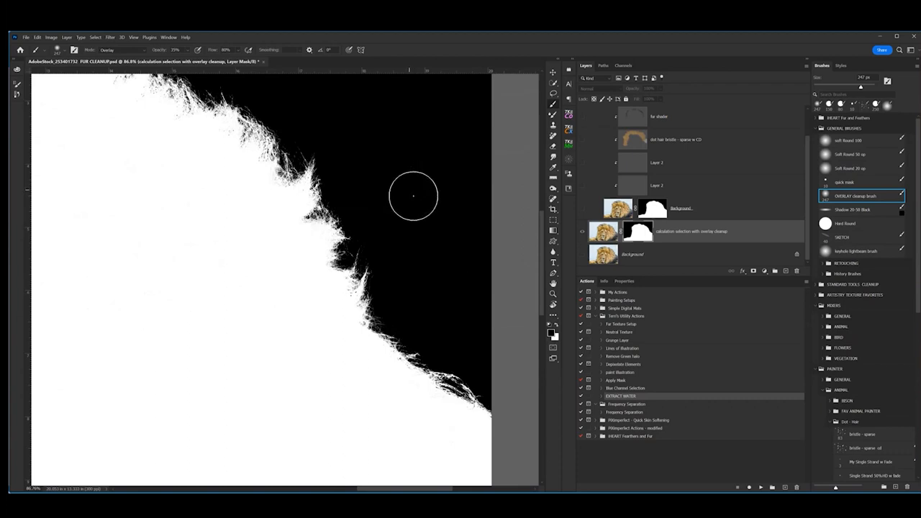
mouse_move(389, 238)
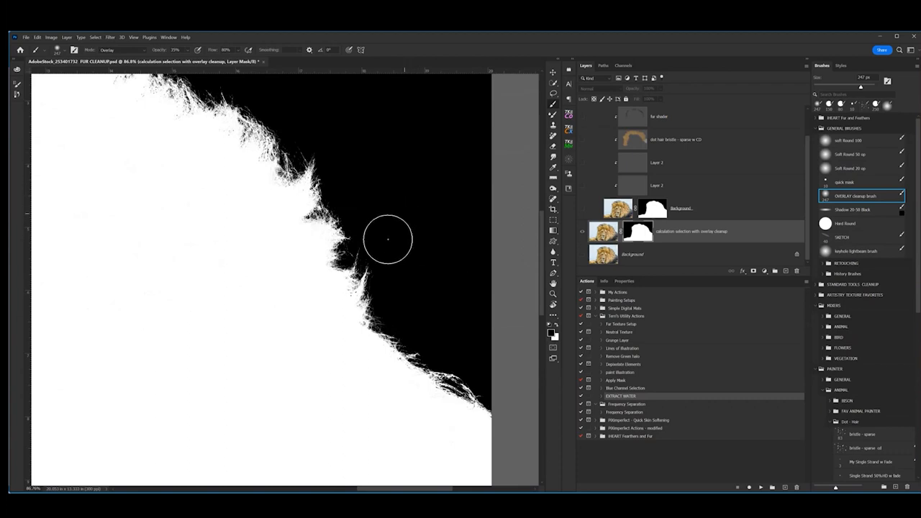
mouse_move(390, 226)
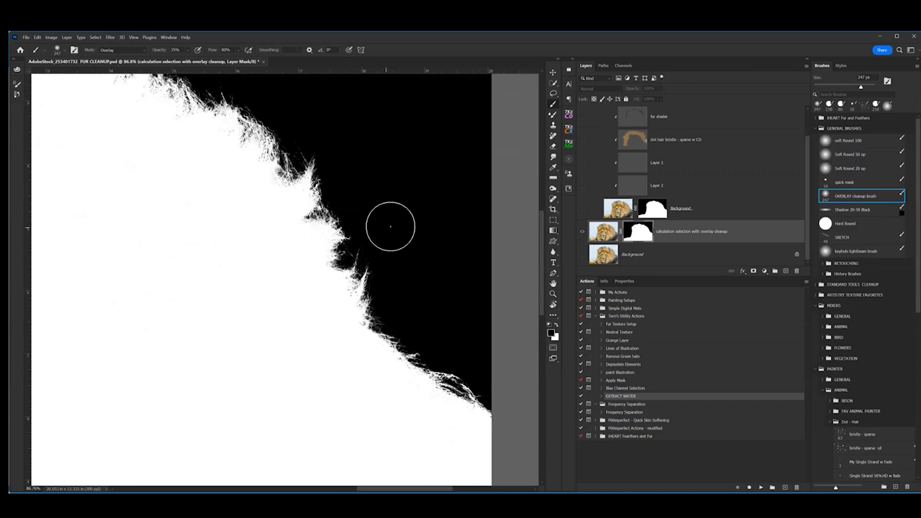
mouse_move(432, 262)
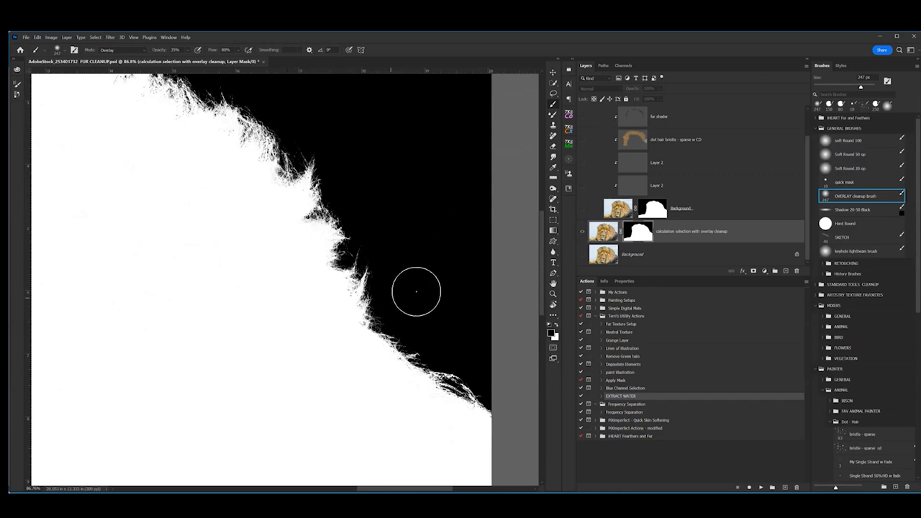
mouse_move(390, 272)
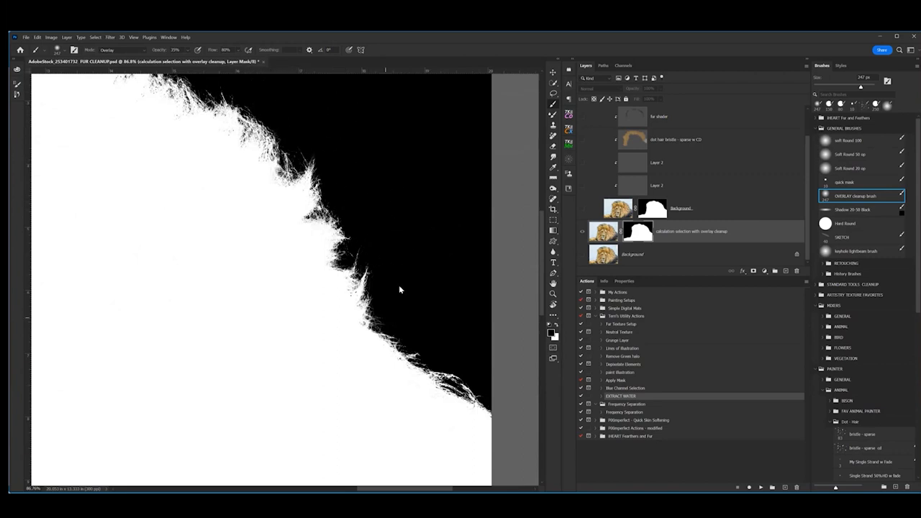
mouse_move(573, 204)
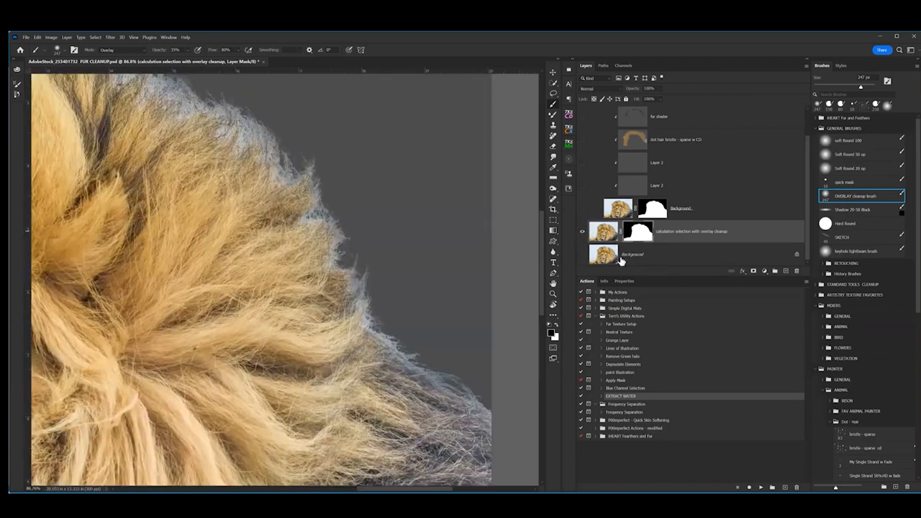
mouse_move(688, 239)
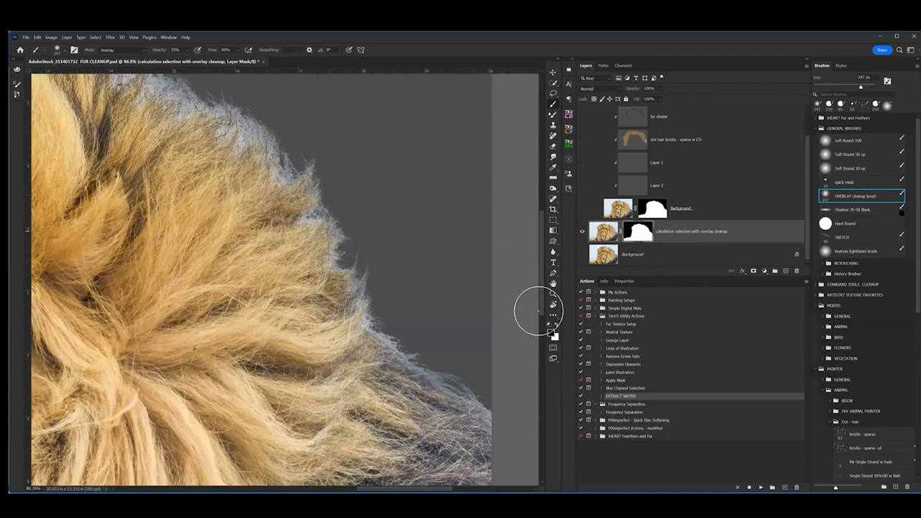
mouse_move(678, 226)
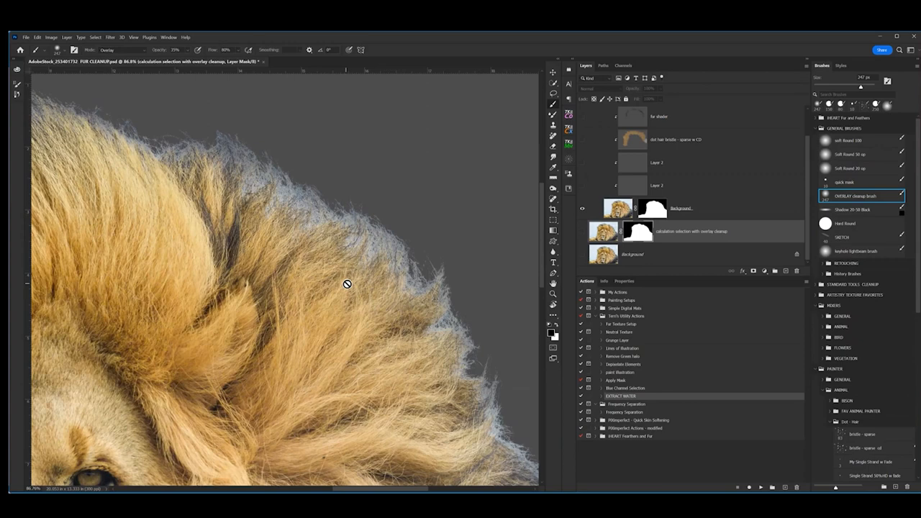
mouse_move(569, 123)
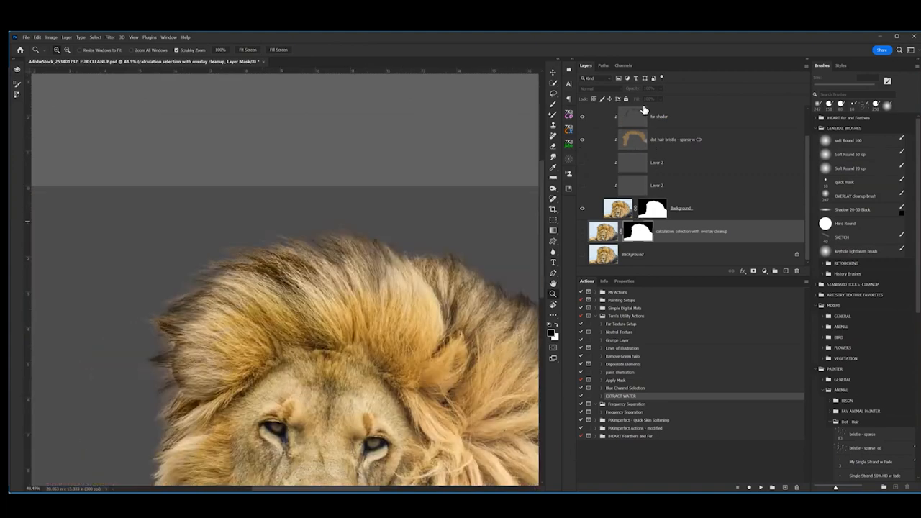
mouse_move(429, 208)
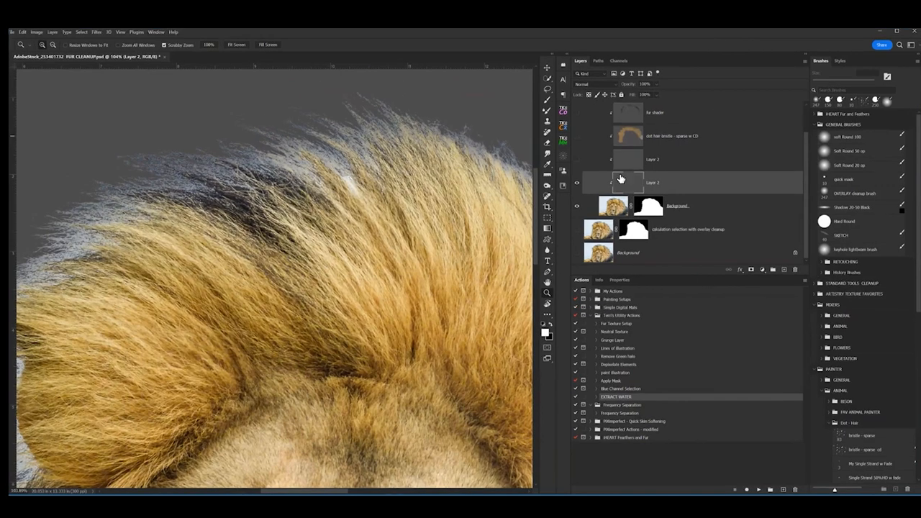
Step: Paint sparse hair strands along the mane's upper and right edges with the 'brindle - sparse' brush
click(861, 450)
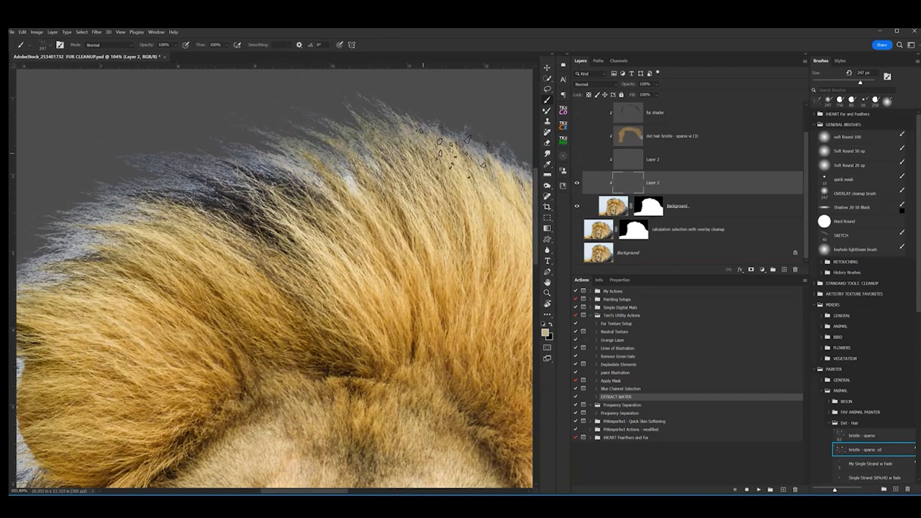
drag(460, 151, 425, 156)
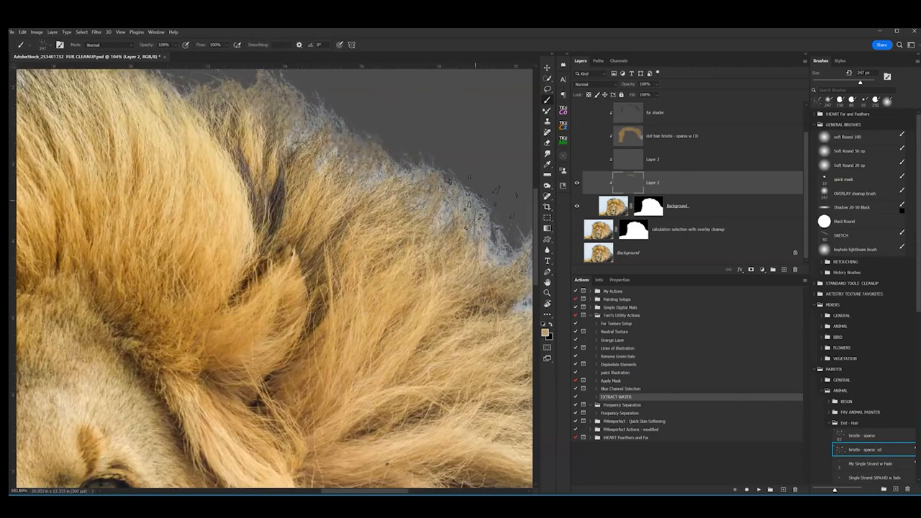
drag(468, 195, 303, 136)
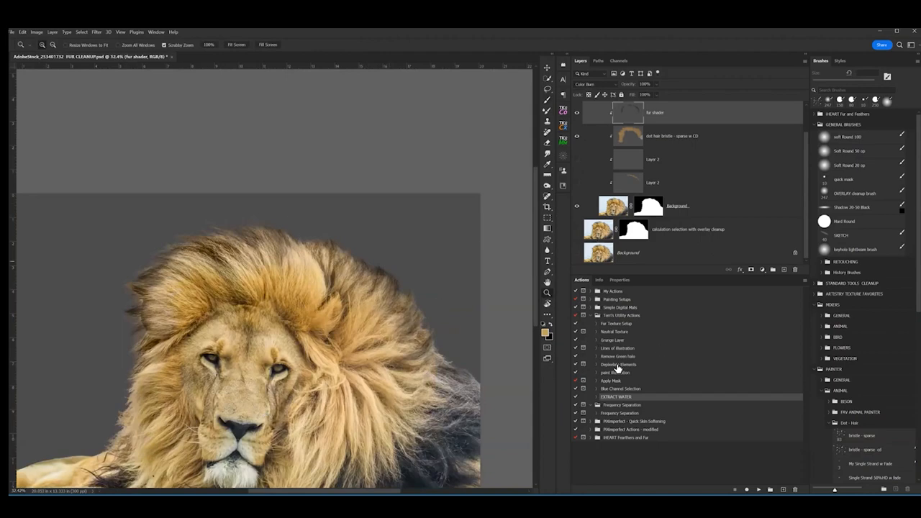
mouse_move(662, 138)
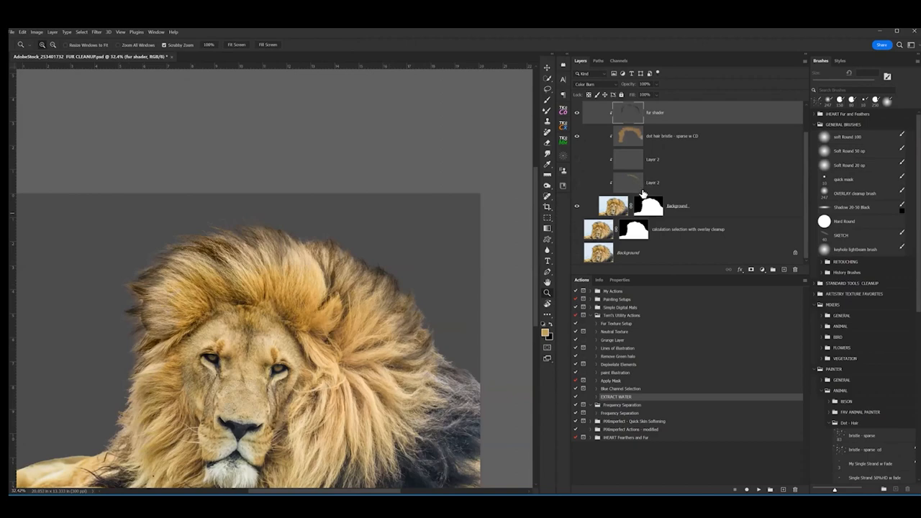
mouse_move(667, 32)
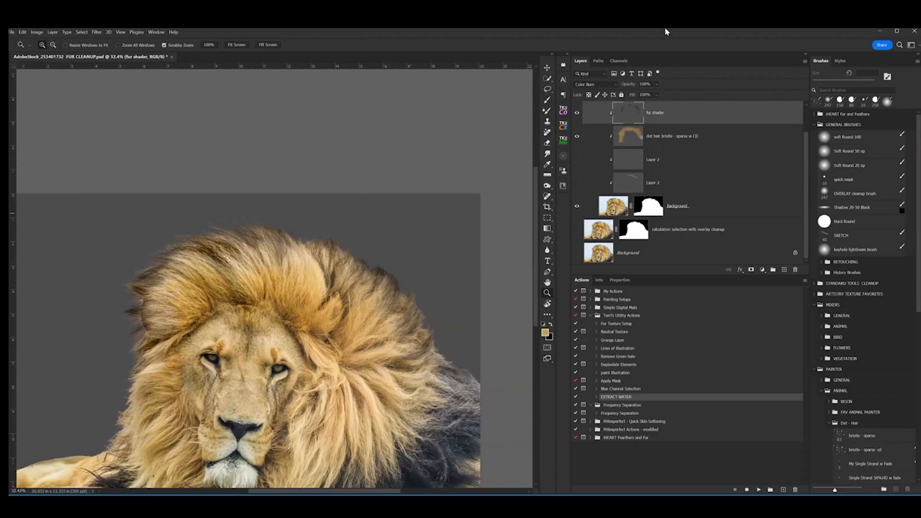
mouse_move(577, 134)
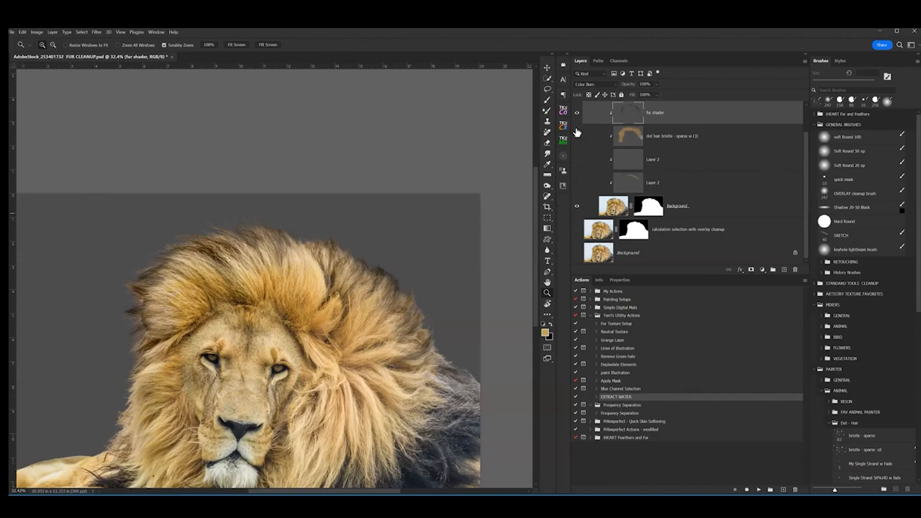
mouse_move(480, 157)
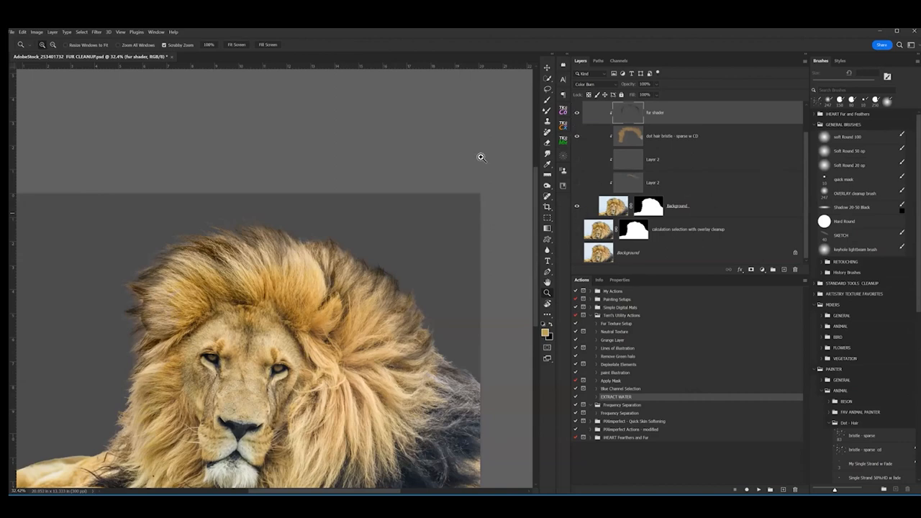
mouse_move(331, 64)
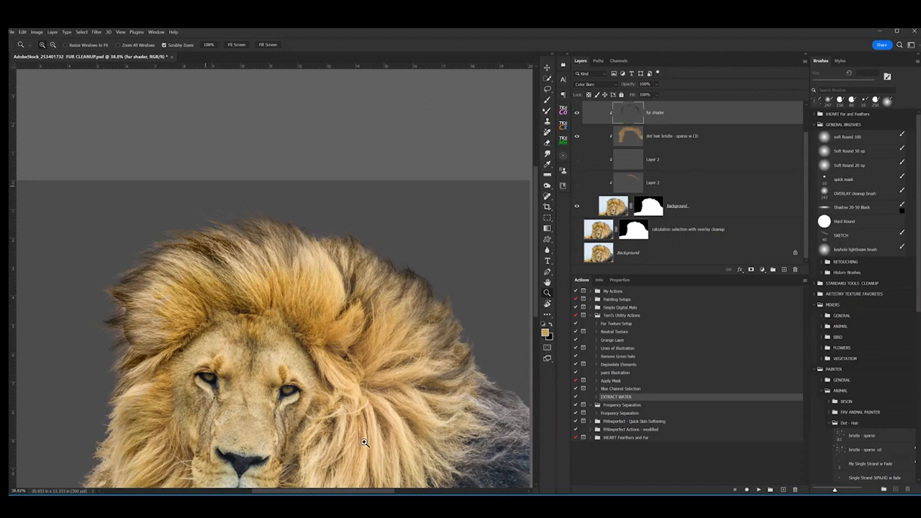
mouse_move(683, 49)
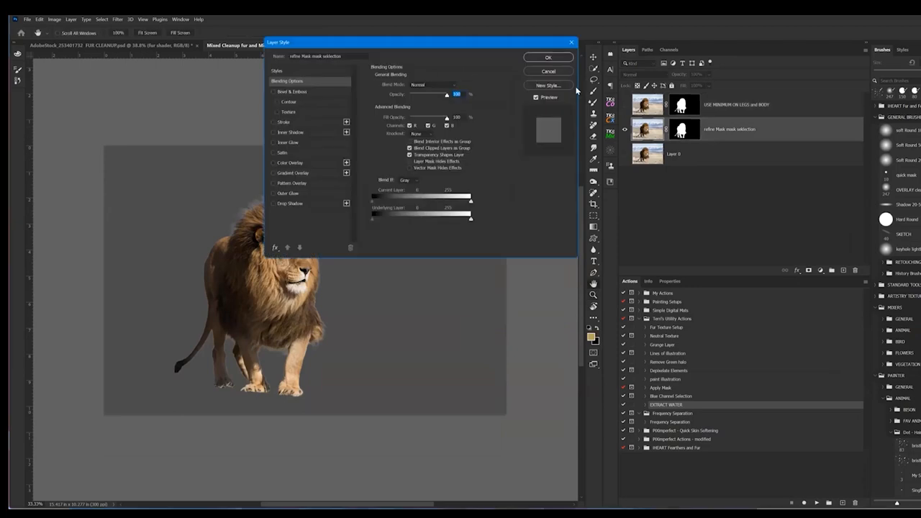
Step: Dismiss the Layer Style dialog and reveal only the original full-body lion photo
click(548, 58)
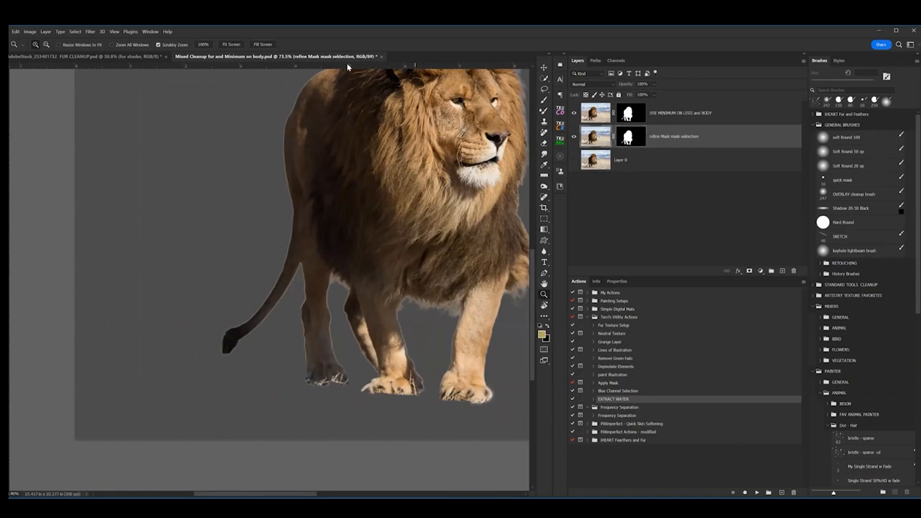
mouse_move(549, 184)
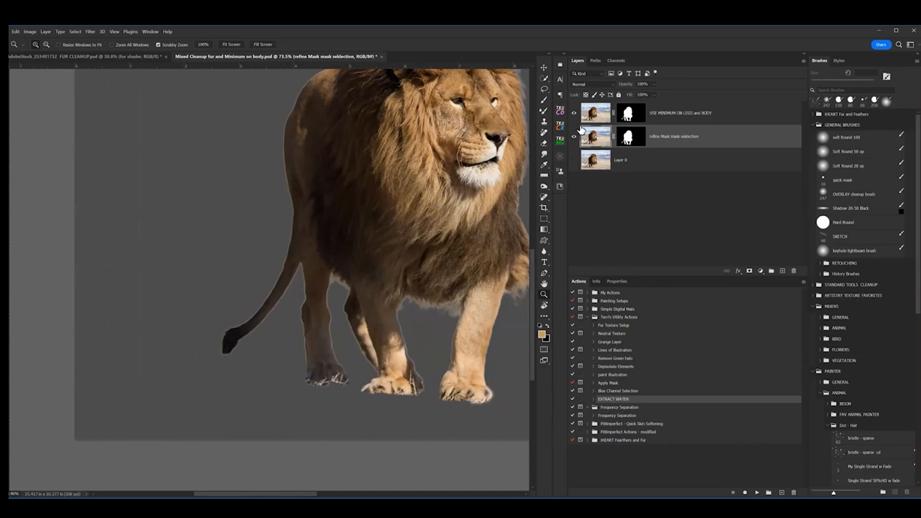
click(574, 159)
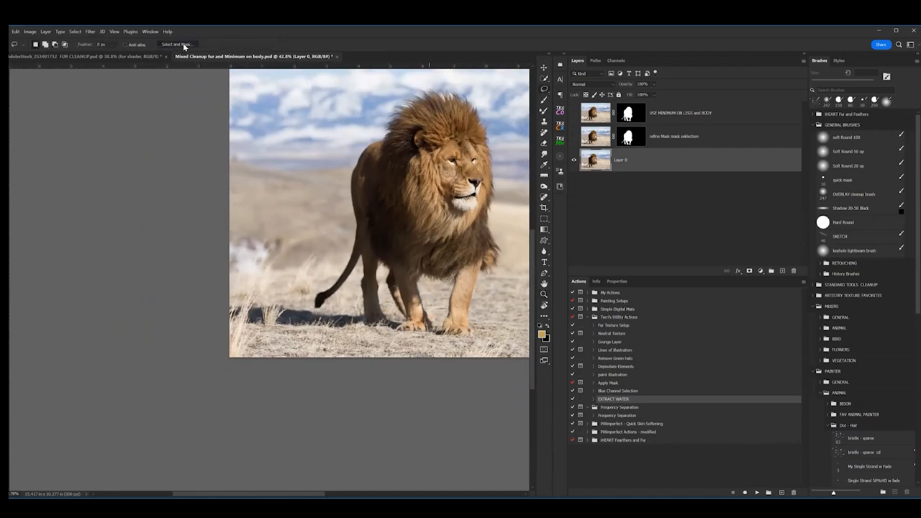
Step: Brush the walking lion into a Quick Selection in Select and Mask, then cancel without applying
click(178, 43)
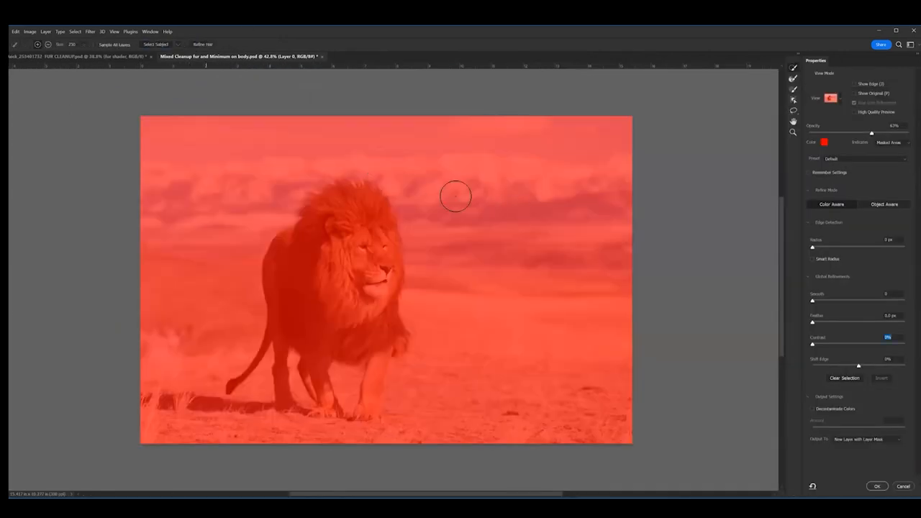
drag(455, 196, 340, 315)
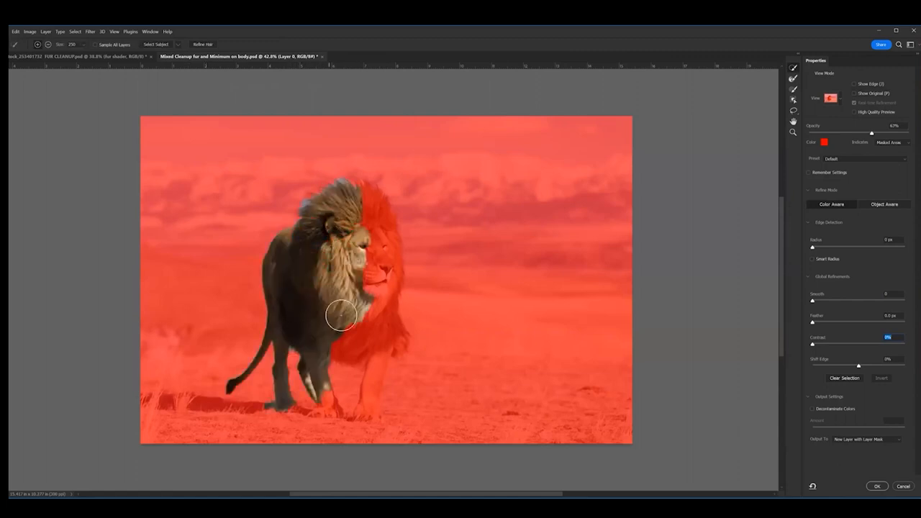
drag(342, 317, 367, 382)
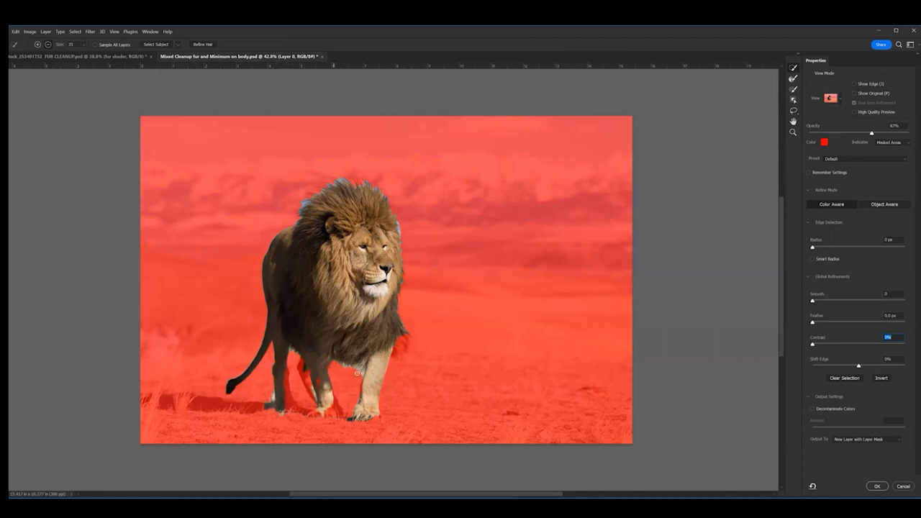
mouse_move(478, 190)
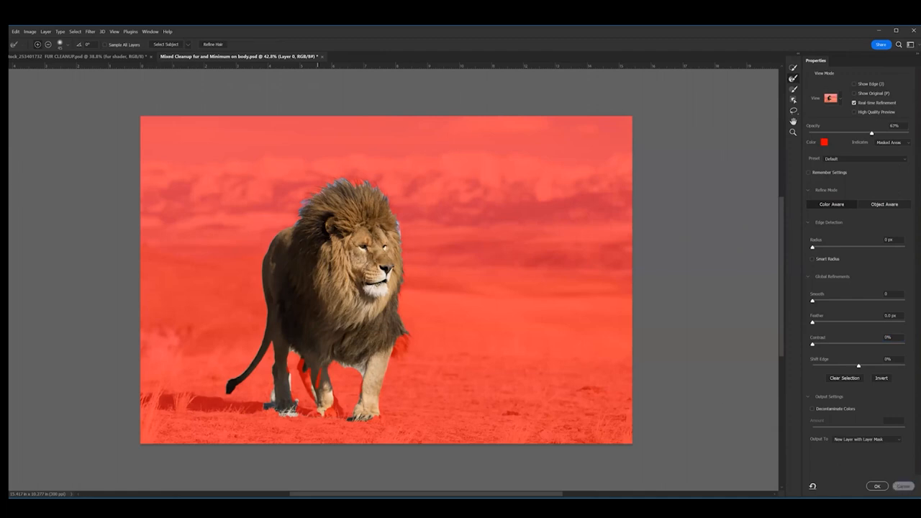
click(877, 487)
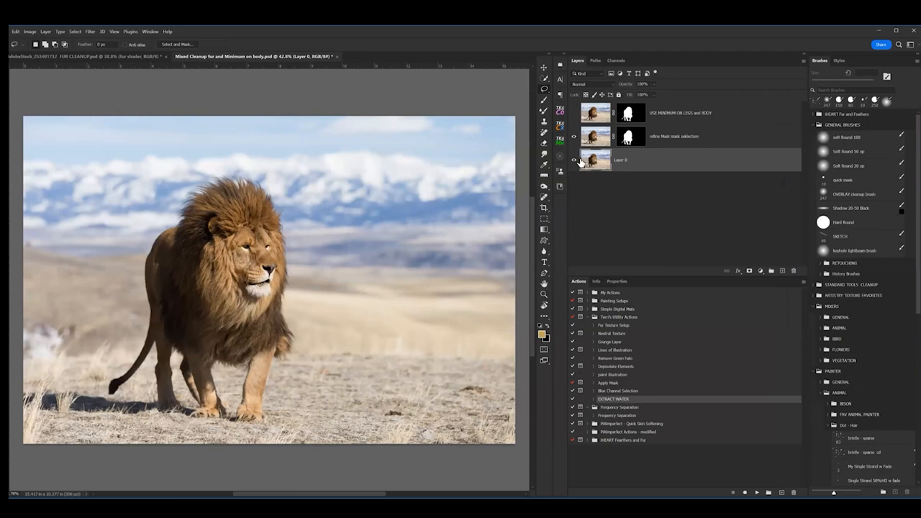
Step: Restore the lion cut-out on gray, check its legs, and activate the USE MINIMUM ON LEGS and BODY layer
click(574, 159)
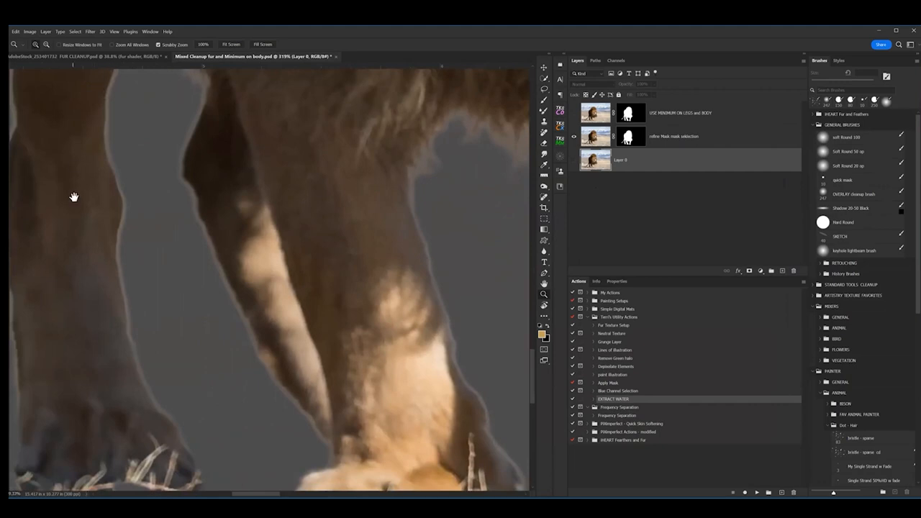
drag(75, 196, 262, 357)
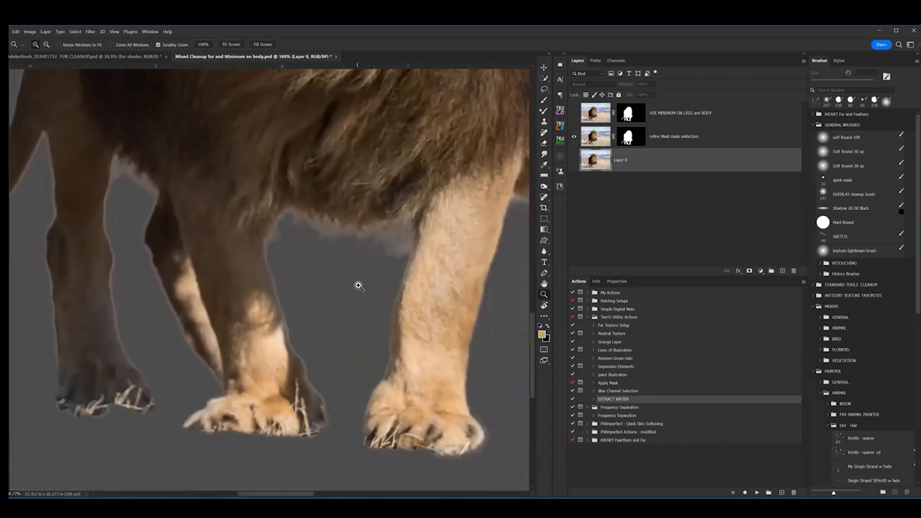
mouse_move(535, 158)
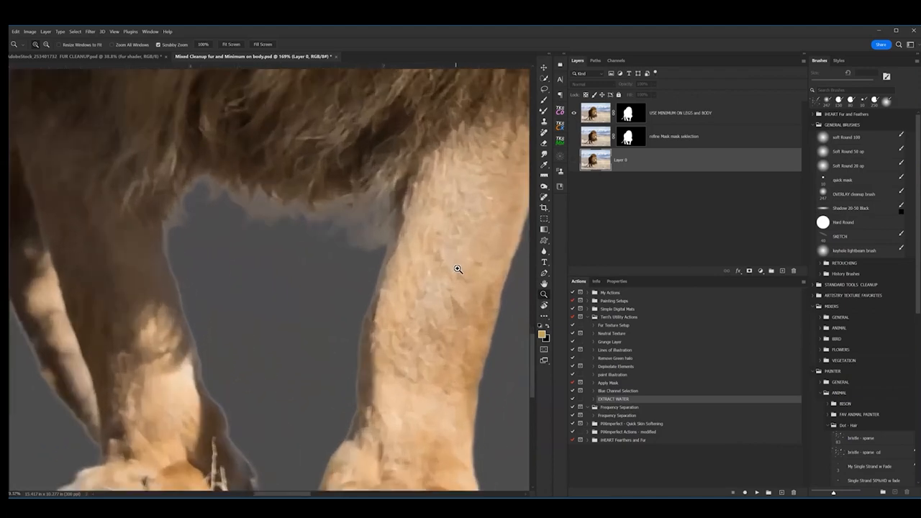
click(623, 112)
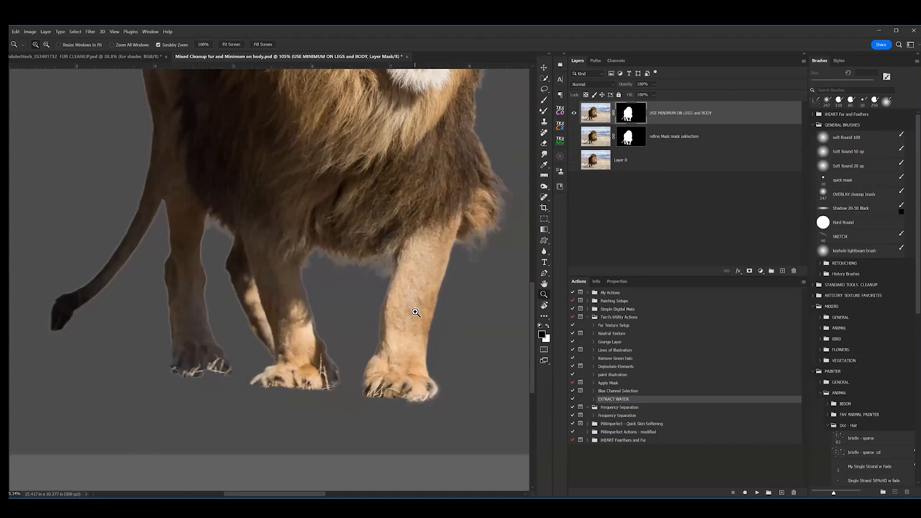
mouse_move(358, 297)
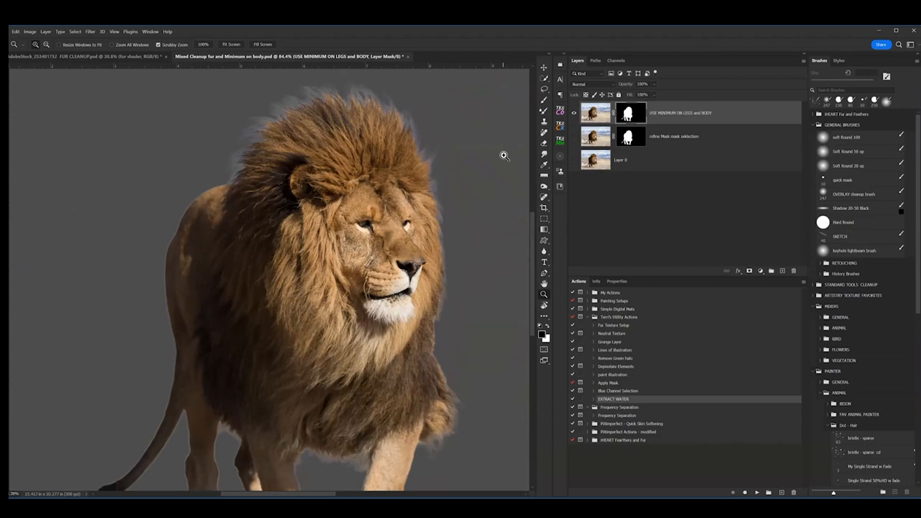
mouse_move(521, 343)
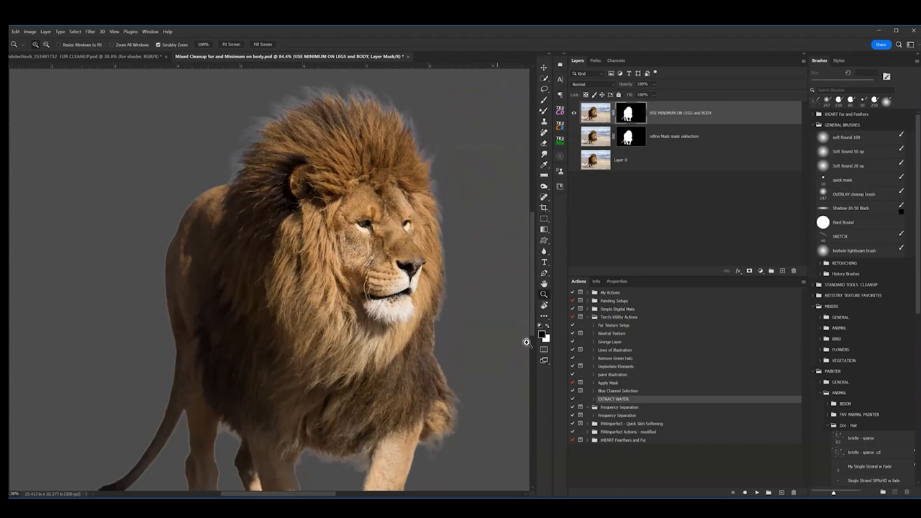
scroll(down, 3)
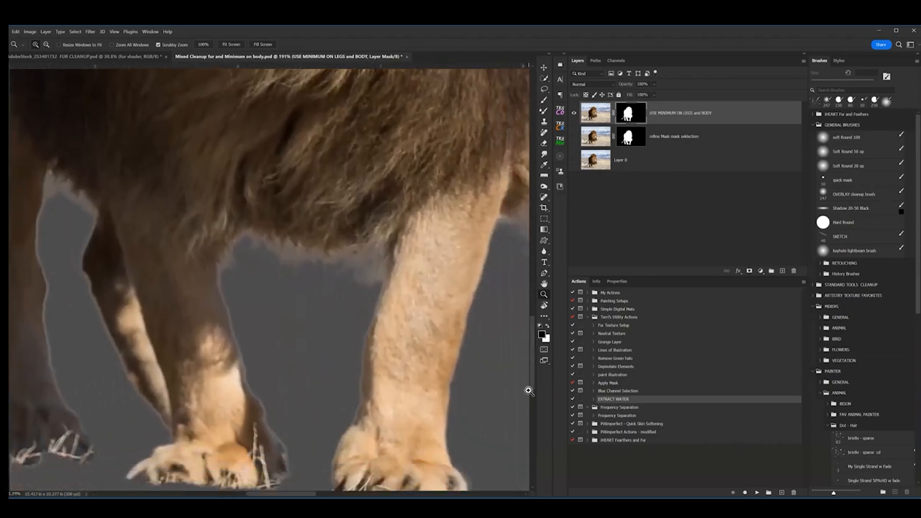
scroll(down, 3)
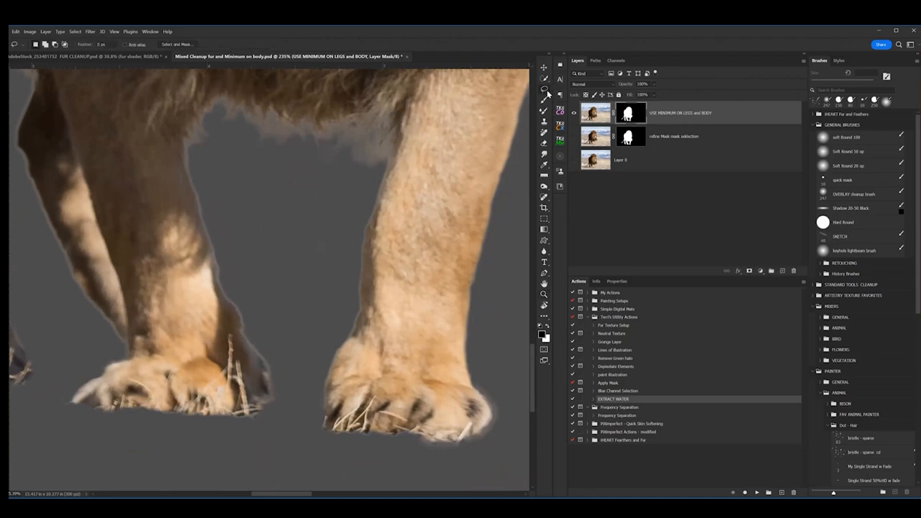
mouse_move(398, 148)
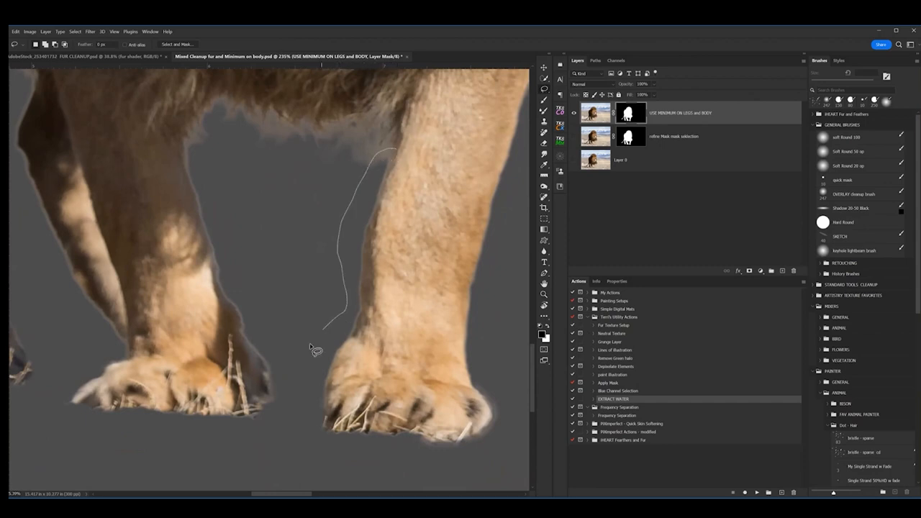
Step: Lasso the halo along the right front leg's outer edge and choose the Minimum filter
drag(317, 349, 435, 170)
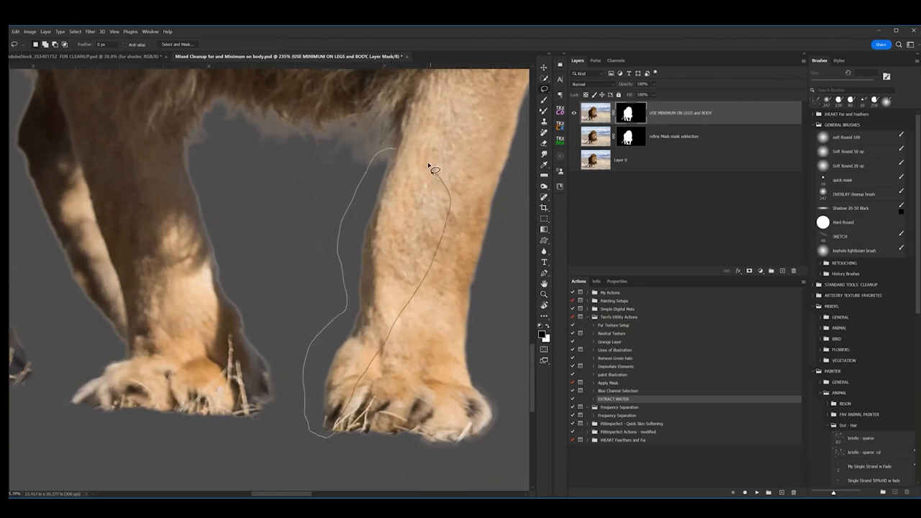
click(436, 168)
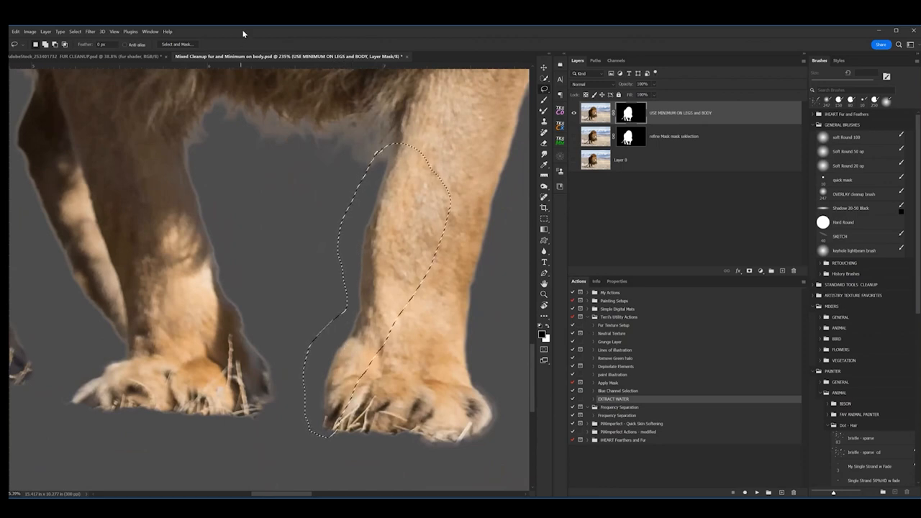
click(92, 32)
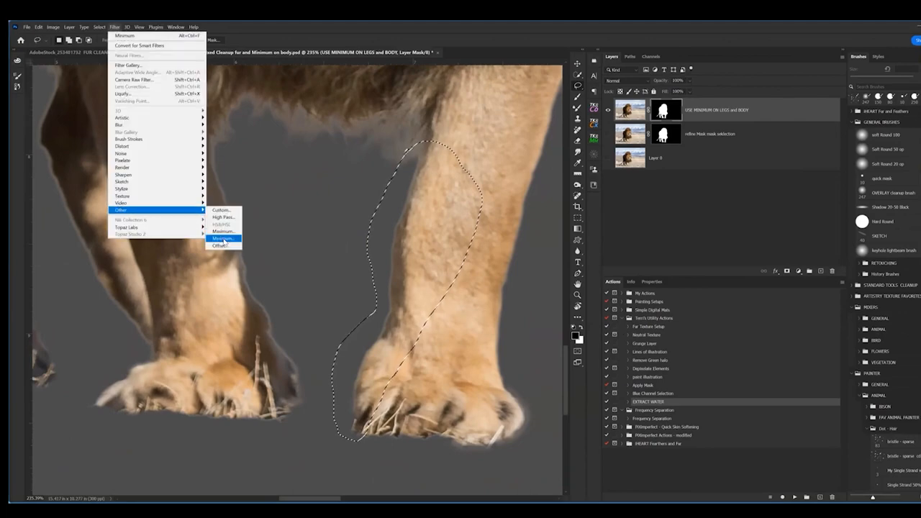
click(223, 238)
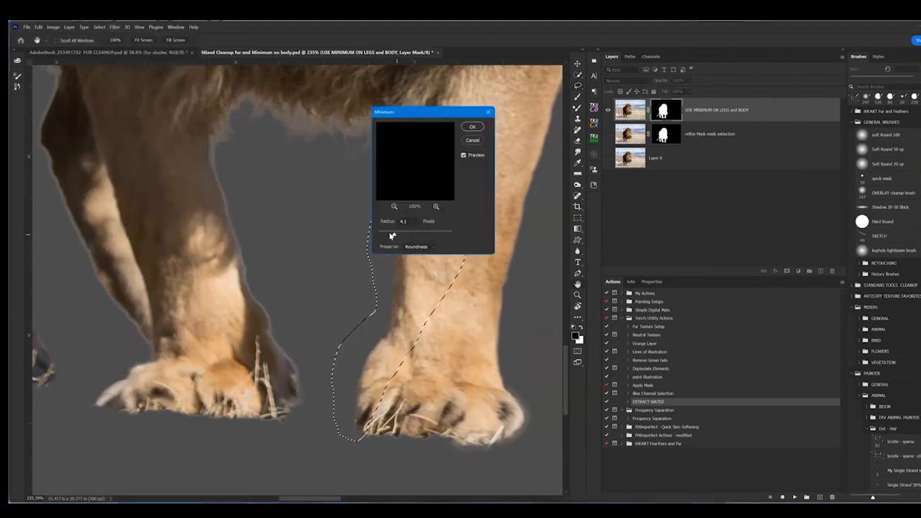
Step: Tune the Minimum radius, apply it to the leg edge, and deselect with Ctrl+D
drag(417, 231, 403, 232)
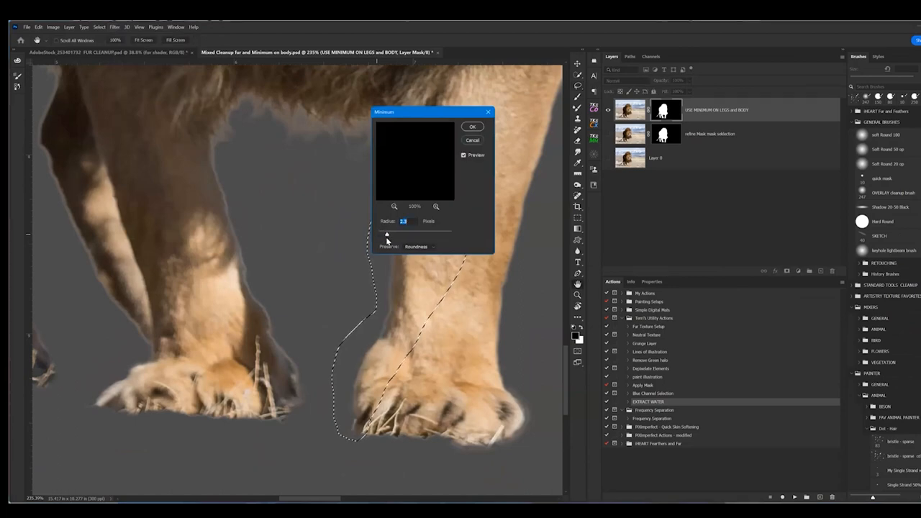
drag(386, 236, 389, 236)
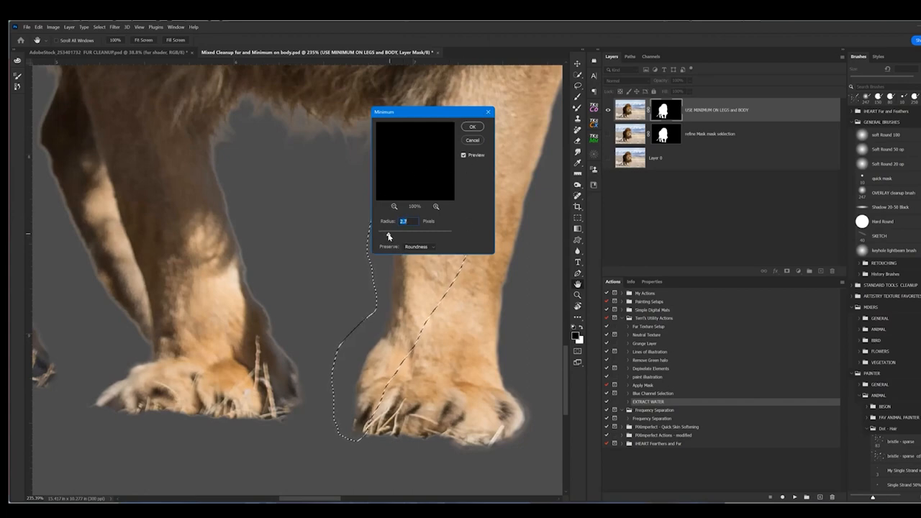
click(472, 126)
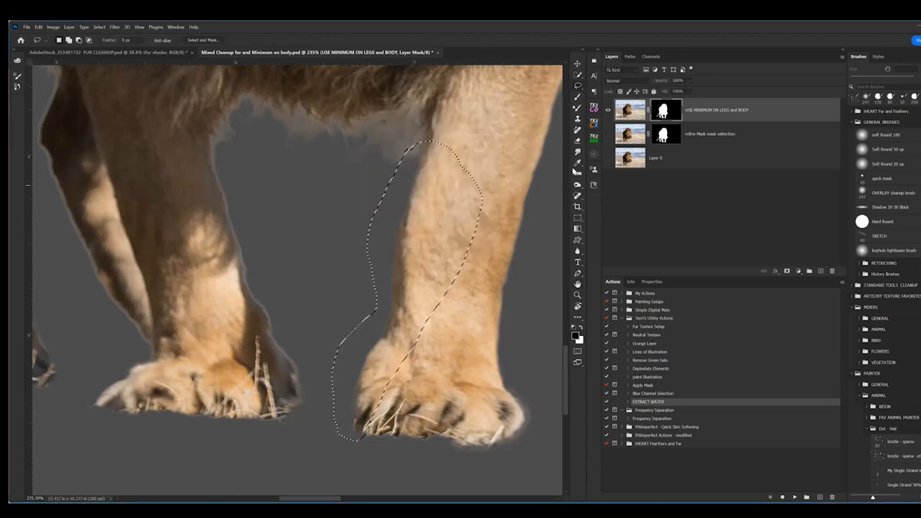
key(Ctrl+d)
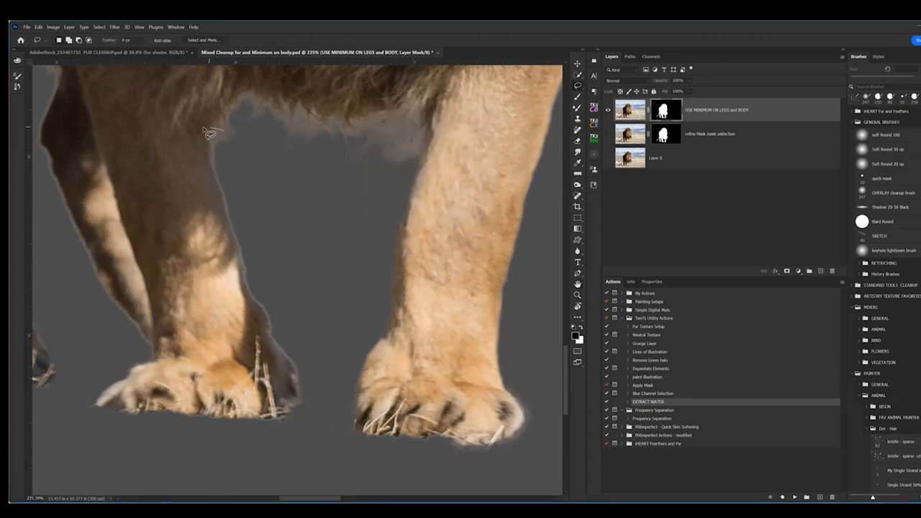
Step: Lasso an outline along the haloed outer edge of the darker hind leg
drag(216, 129, 252, 132)
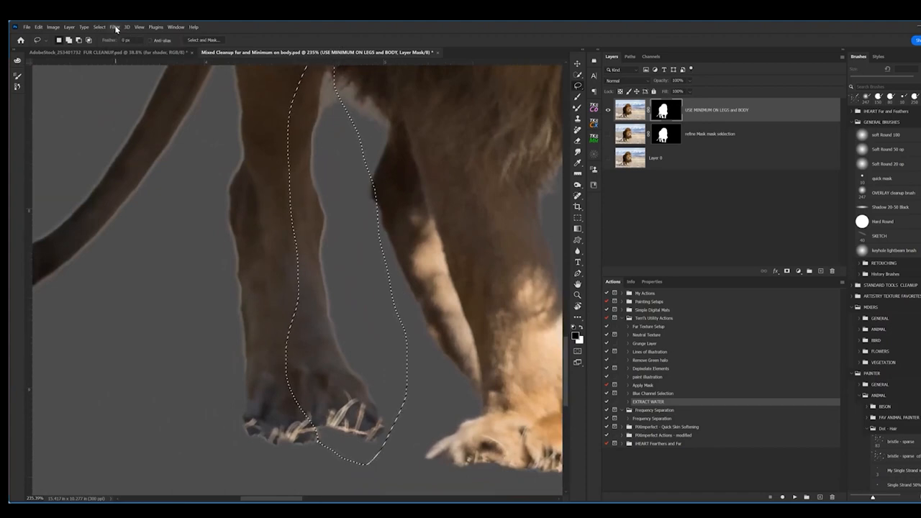
click(109, 23)
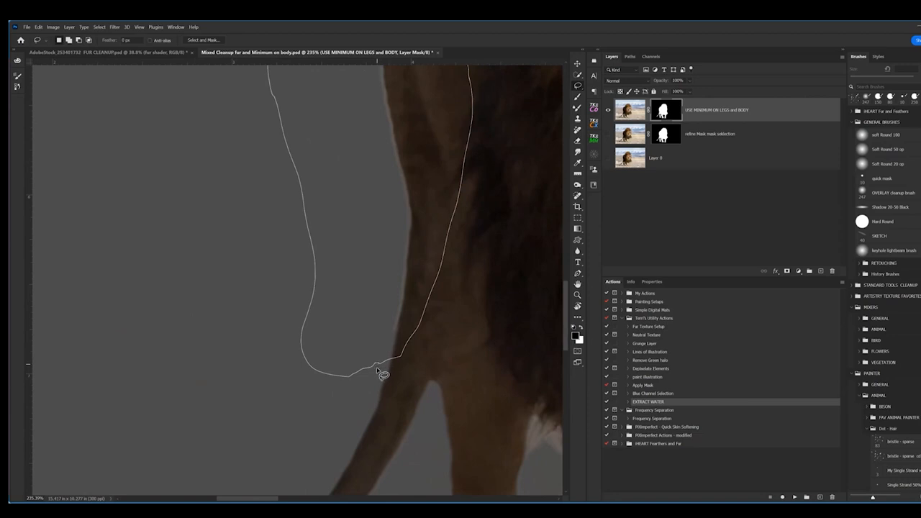
click(380, 372)
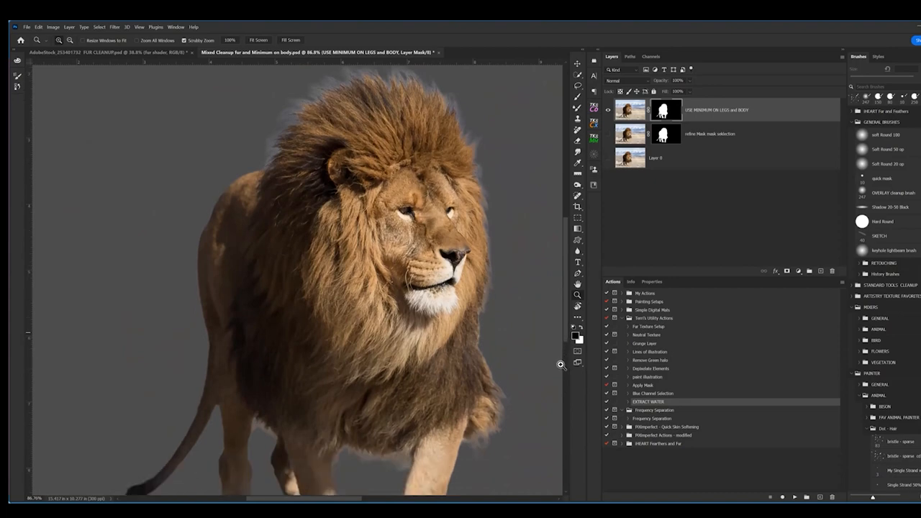
Step: Zoom out to see the whole walking lion including its tail
scroll(down, 3)
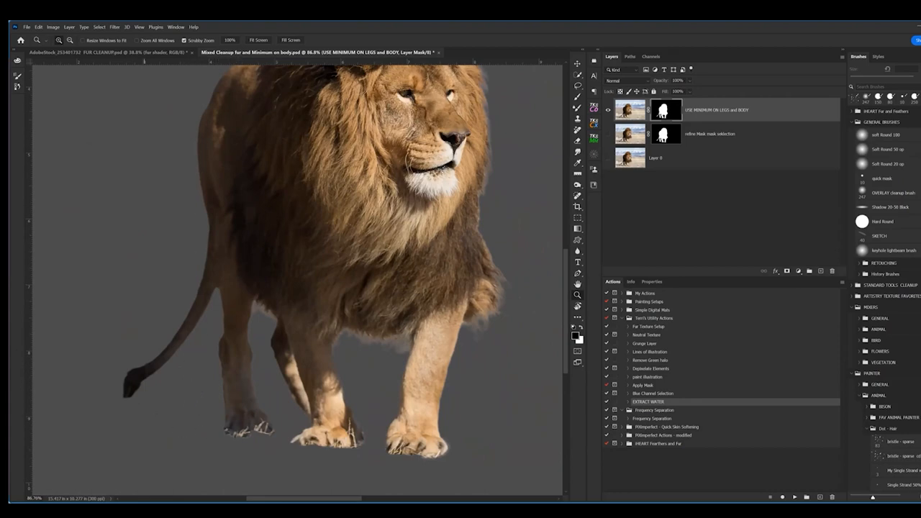
mouse_move(665, 112)
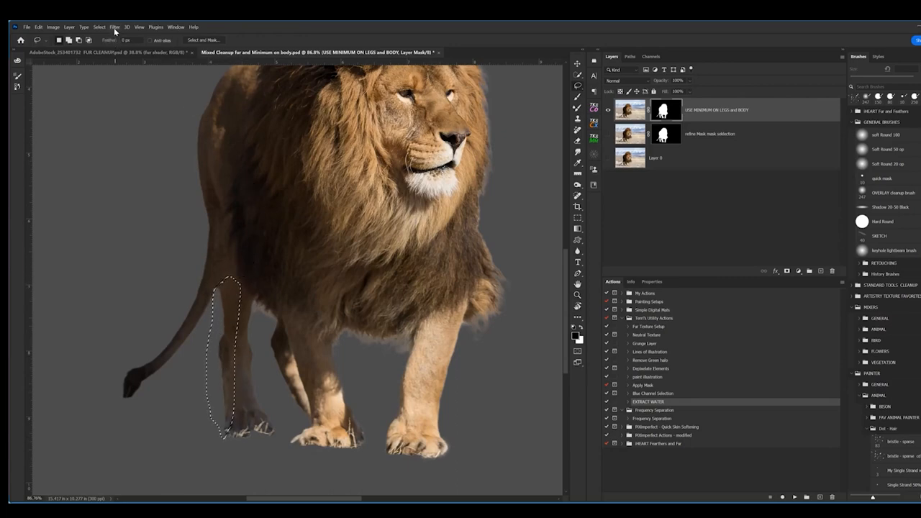
Step: Apply the Minimum filter with a tuned radius to the hind-leg selection beside the tail
click(114, 26)
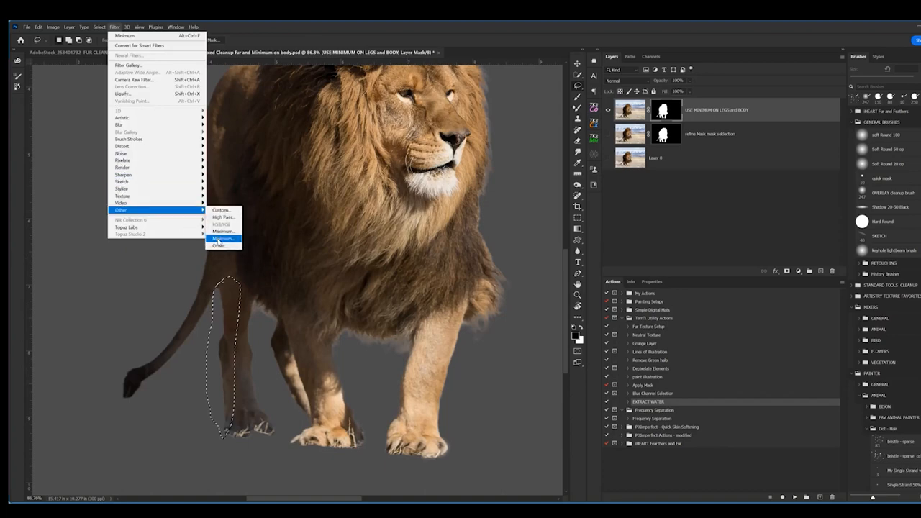
click(222, 239)
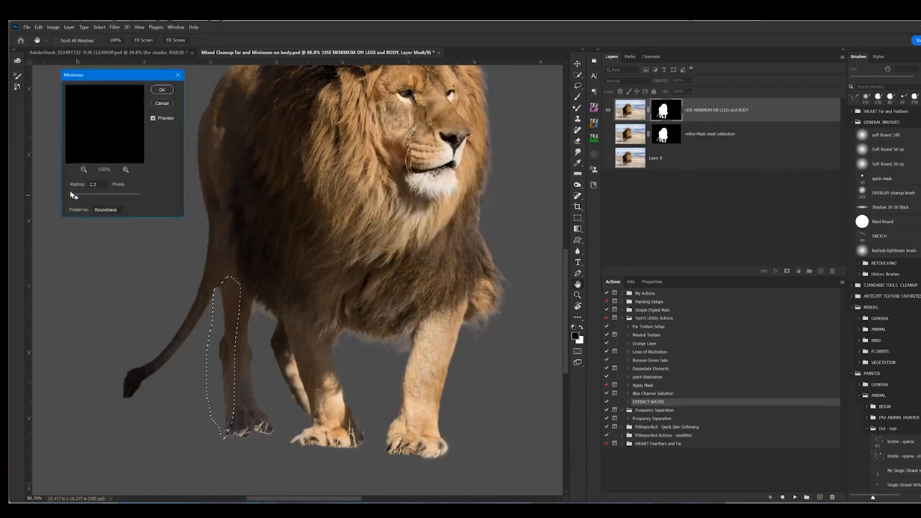
drag(75, 196, 73, 195)
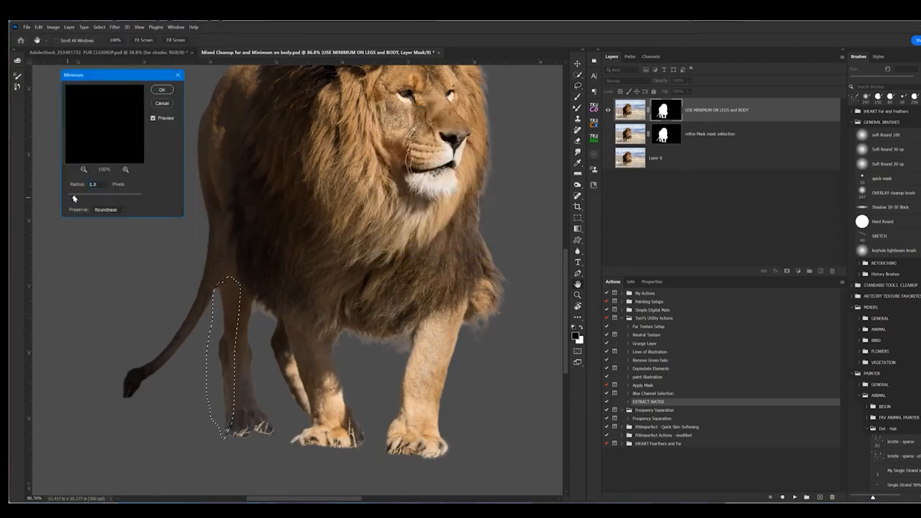
drag(73, 195, 85, 195)
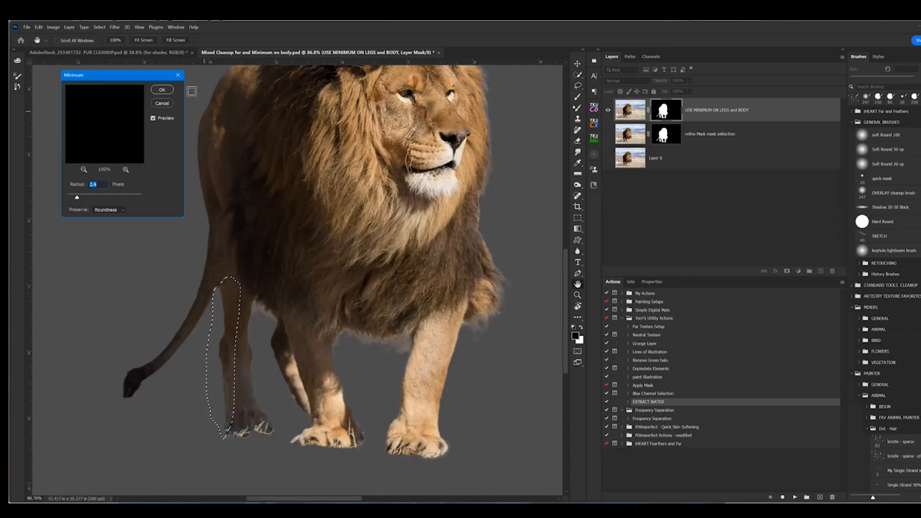
click(161, 91)
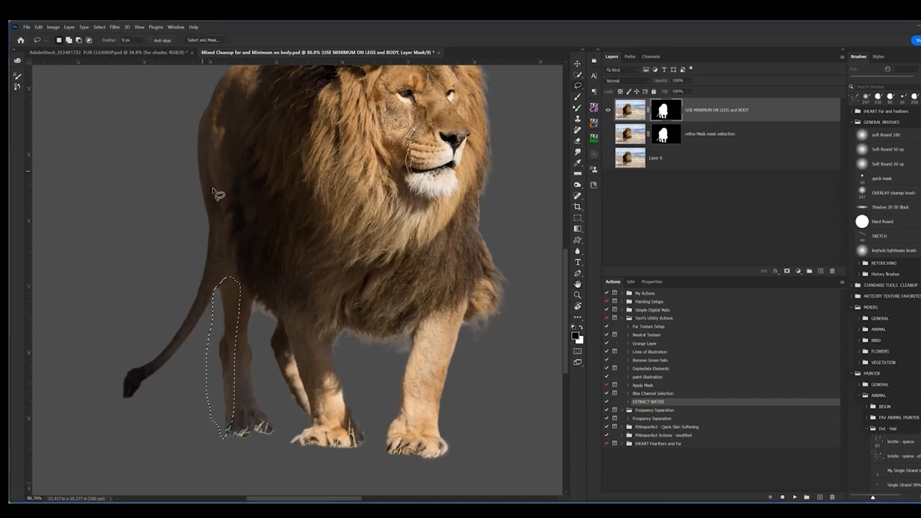
mouse_move(282, 242)
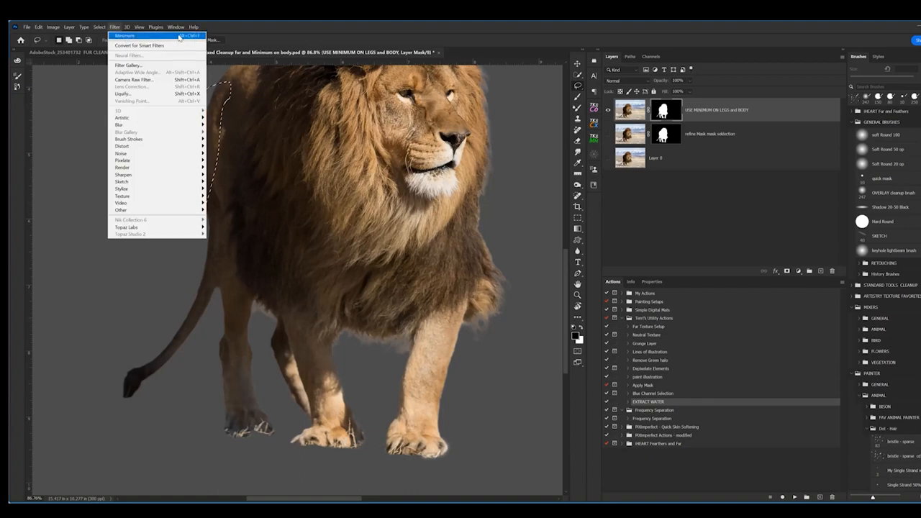
mouse_move(144, 210)
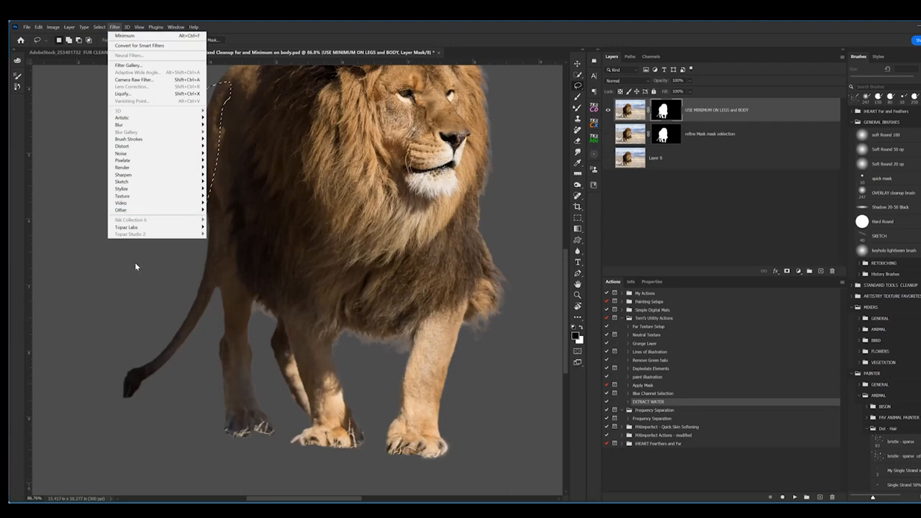
mouse_move(139, 262)
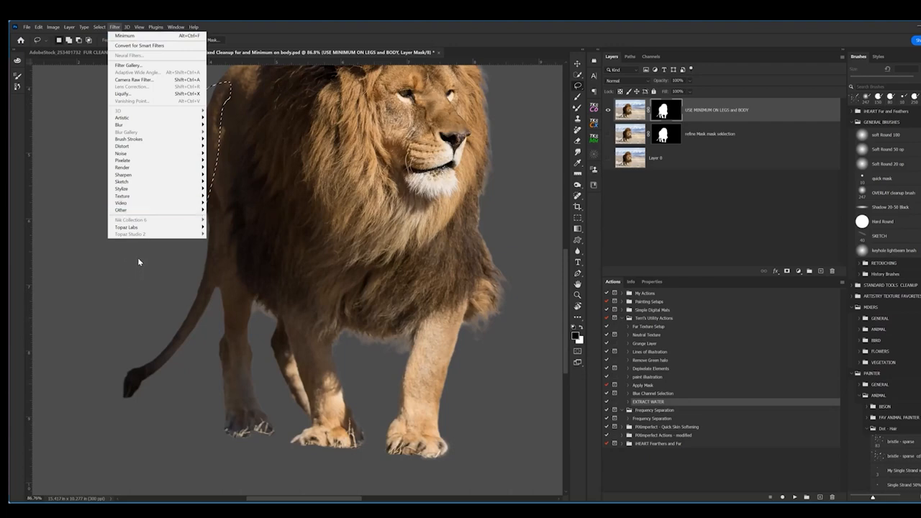